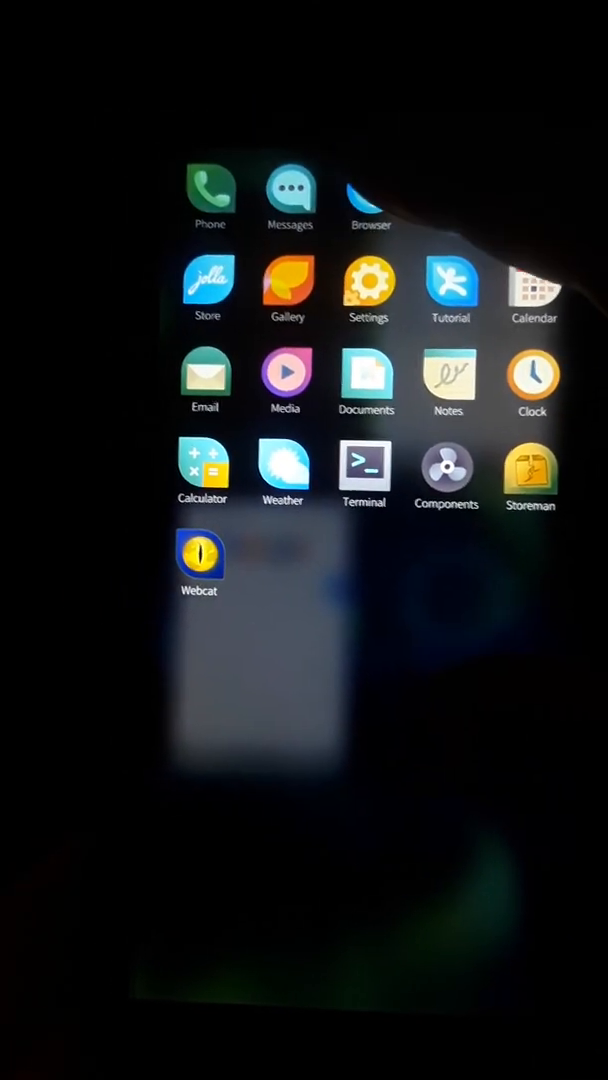
# Step: Launch the browser and type 'pinephone' into the Google search field
pyautogui.click(368, 195)
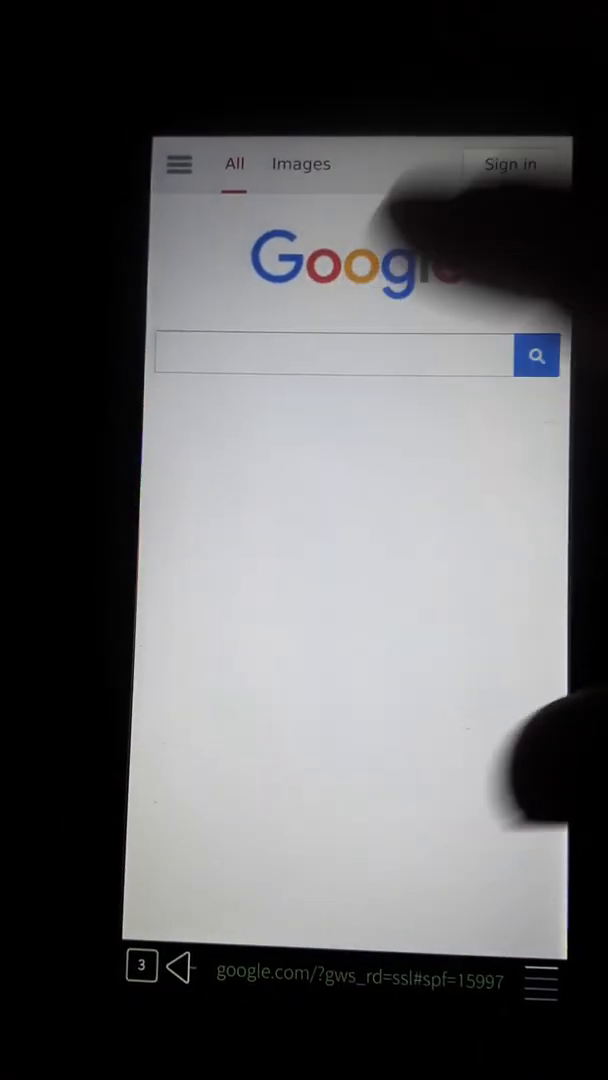
pyautogui.click(335, 355)
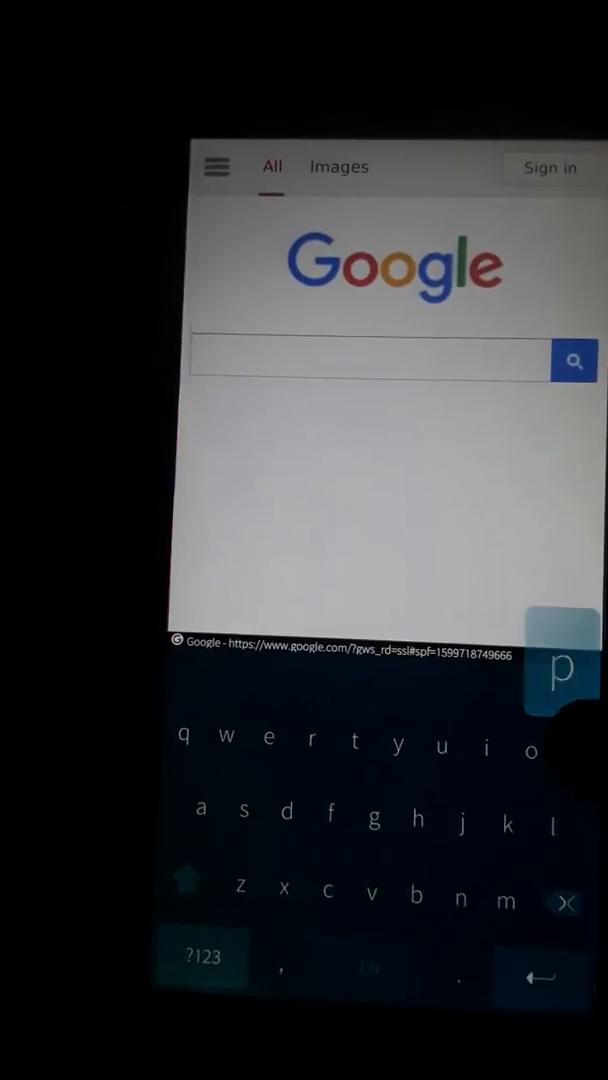
pyautogui.write('pinephone')
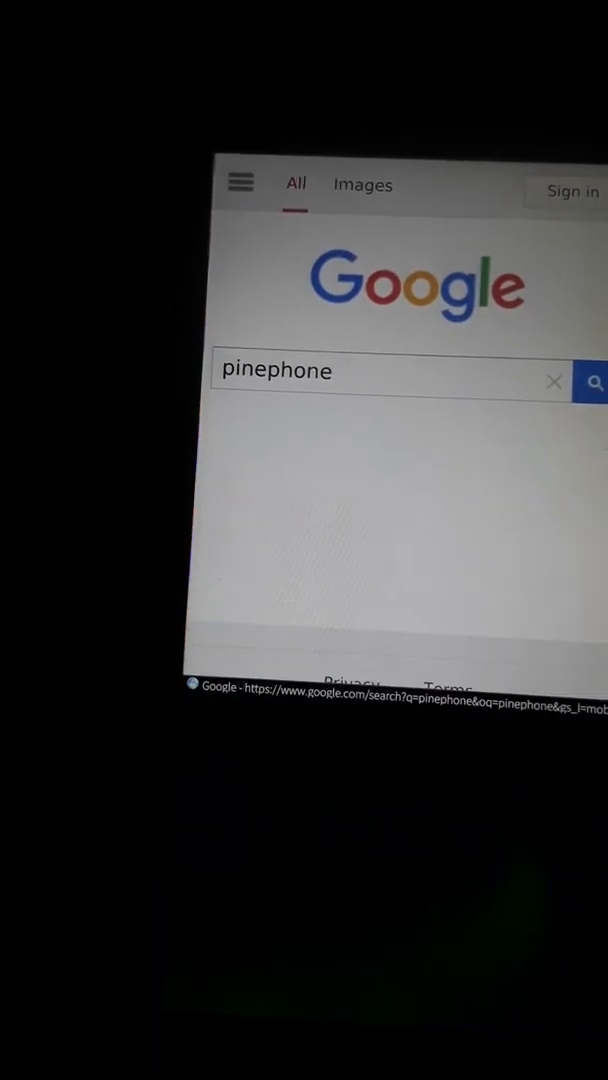
# Step: Submit the pinephone Google search and scroll down through the results
pyautogui.click(592, 381)
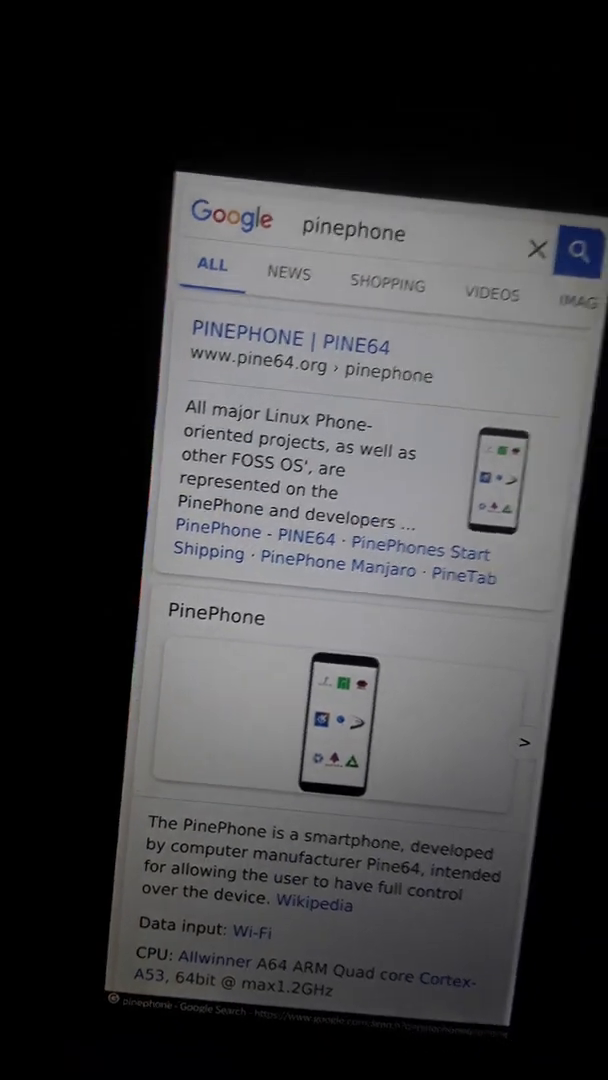
pyautogui.scroll(-3)
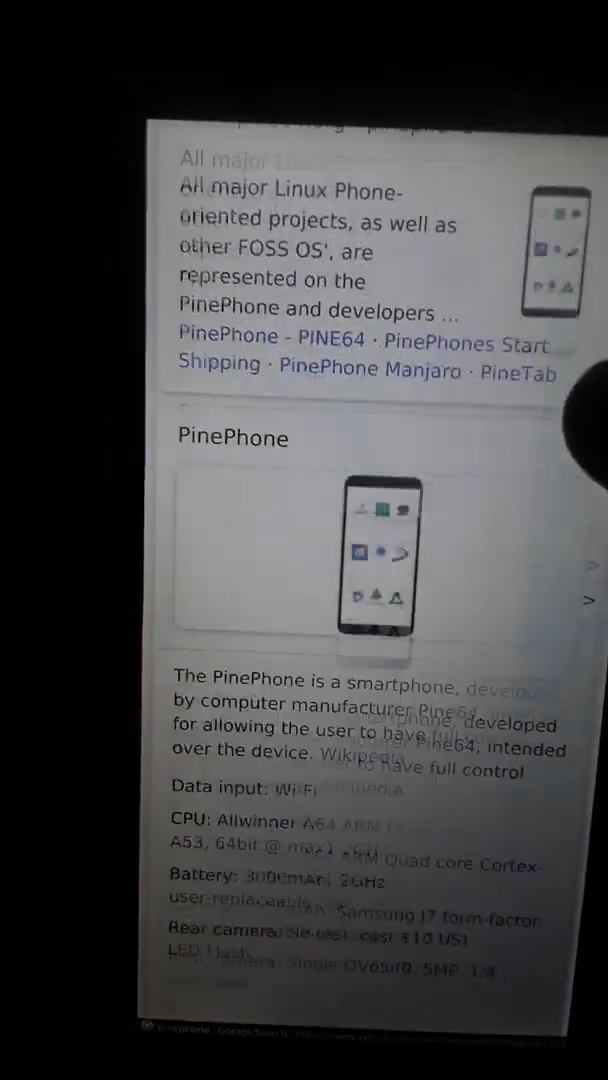
pyautogui.scroll(-3)
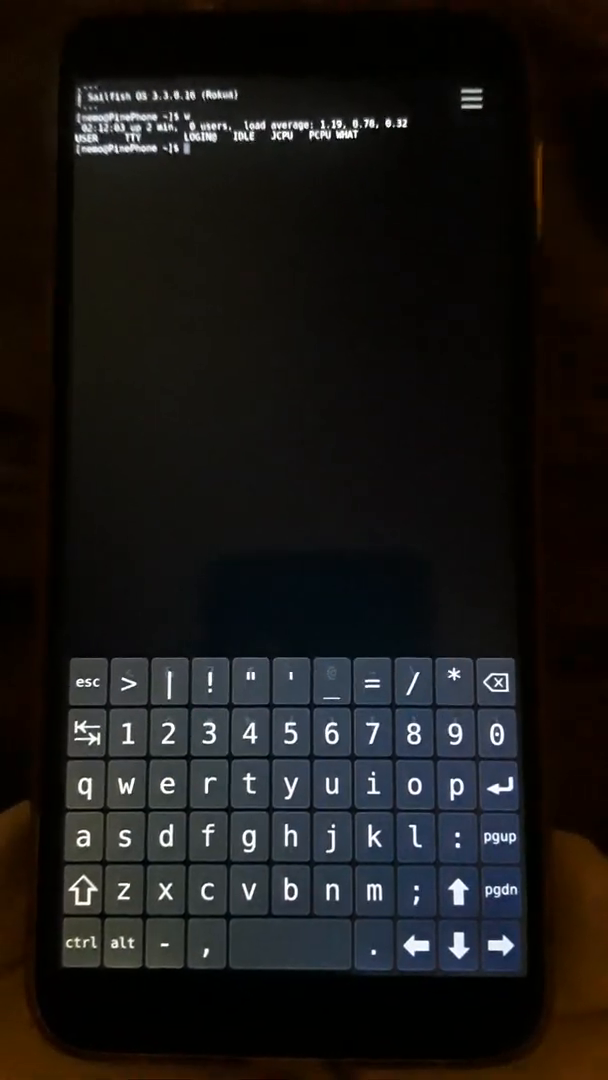
# Step: Switch from the Terminal back to the browser's pinephone results
pyautogui.click(374, 838)
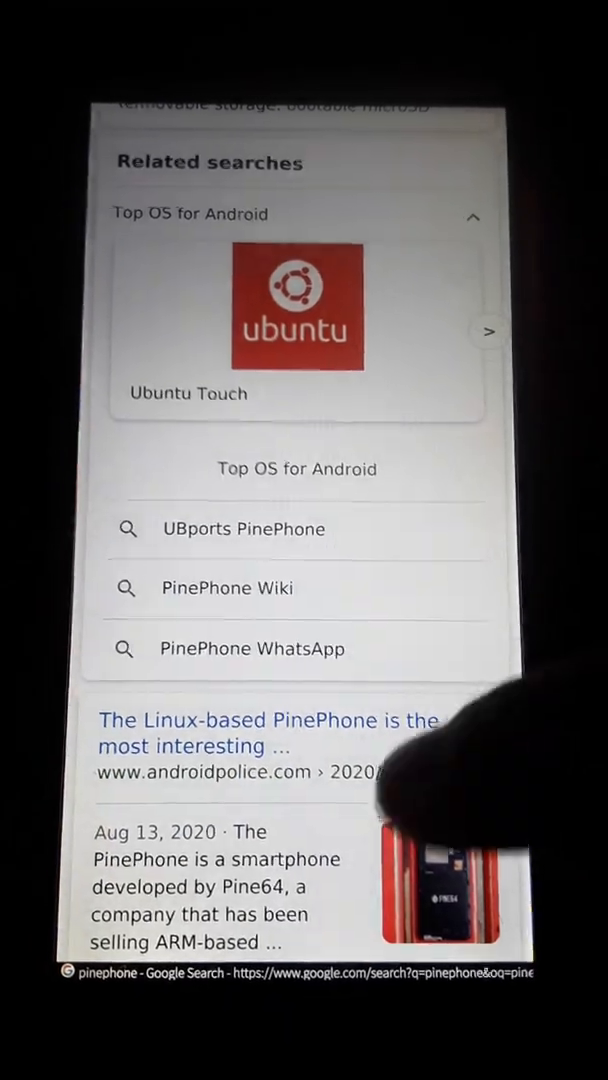
# Step: Scroll through more of the pinephone Google results page
pyautogui.scroll(-3)
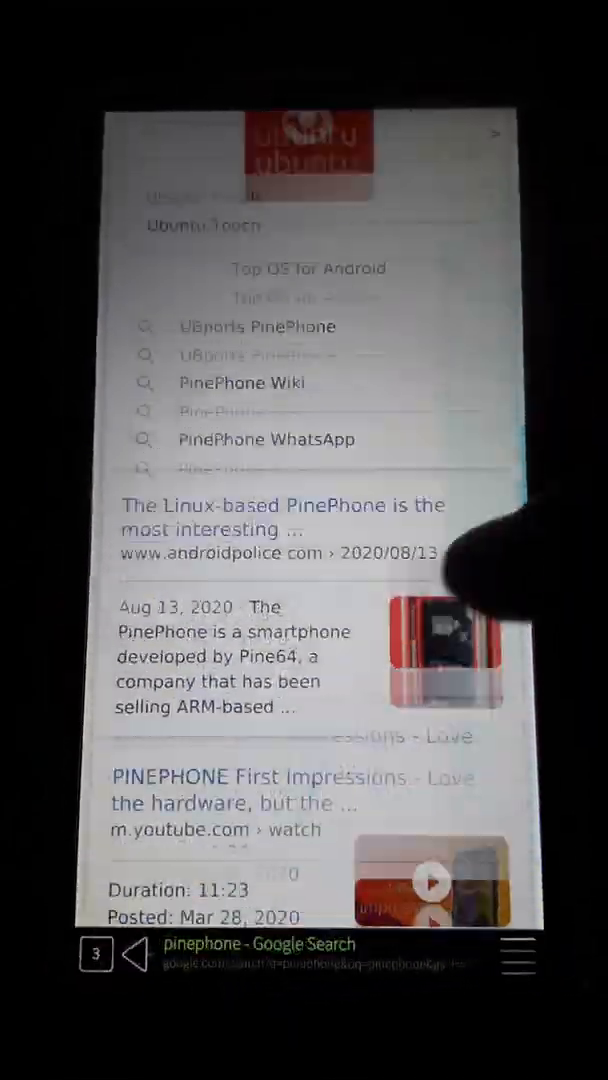
pyautogui.scroll(-3)
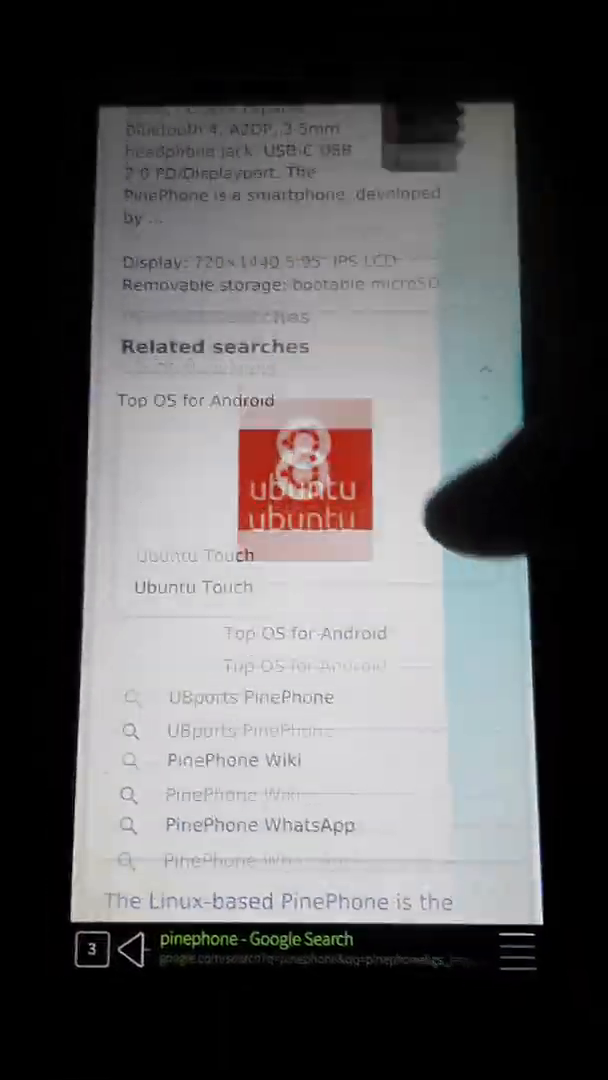
pyautogui.scroll(-3)
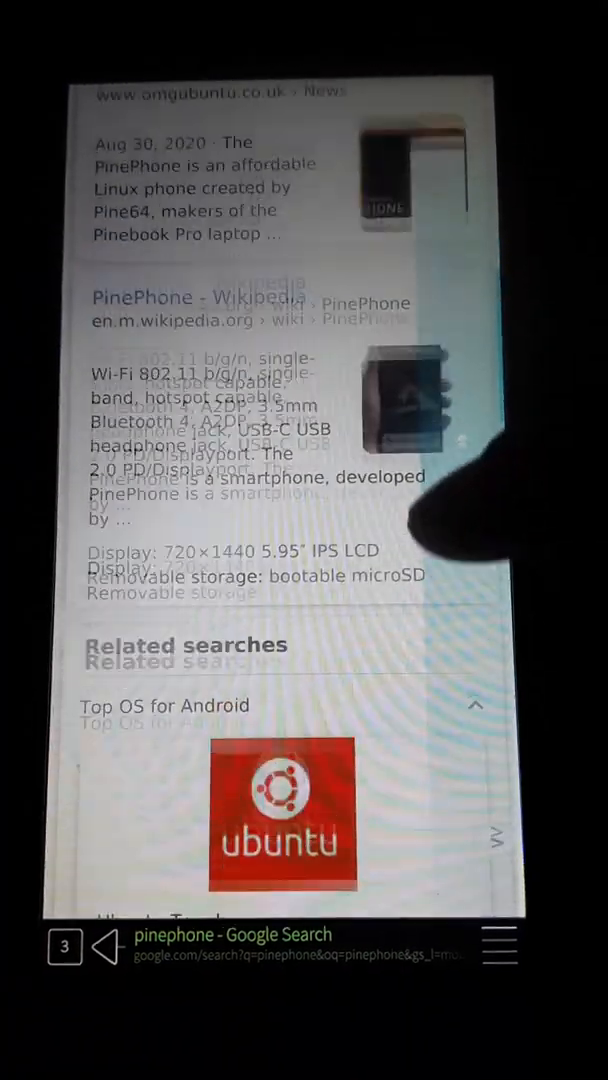
pyautogui.scroll(-3)
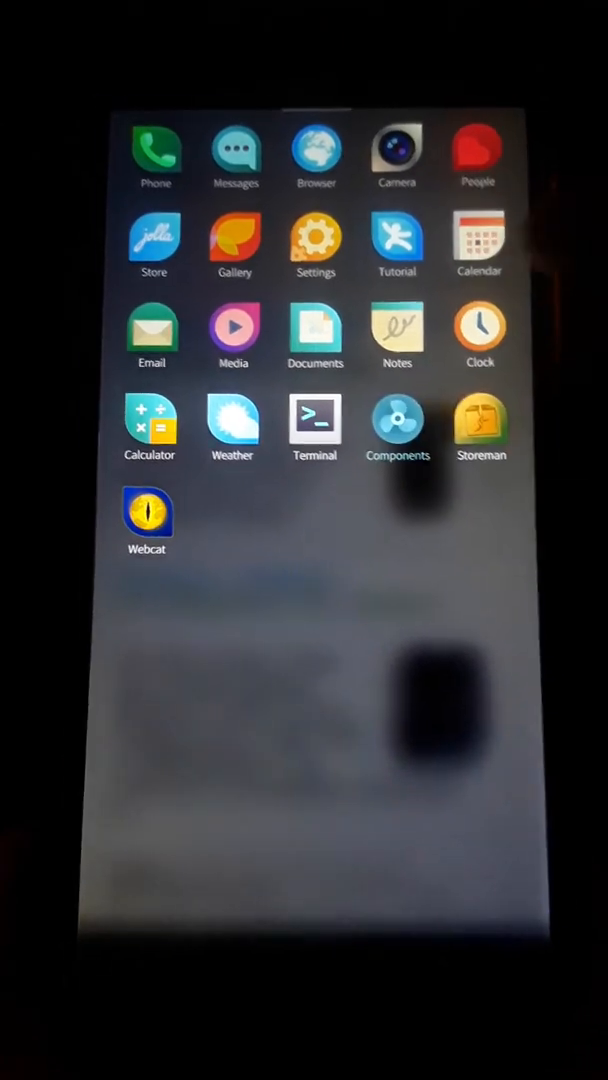
# Step: Launch the Components demo app and scroll its example list down to Search
pyautogui.click(397, 423)
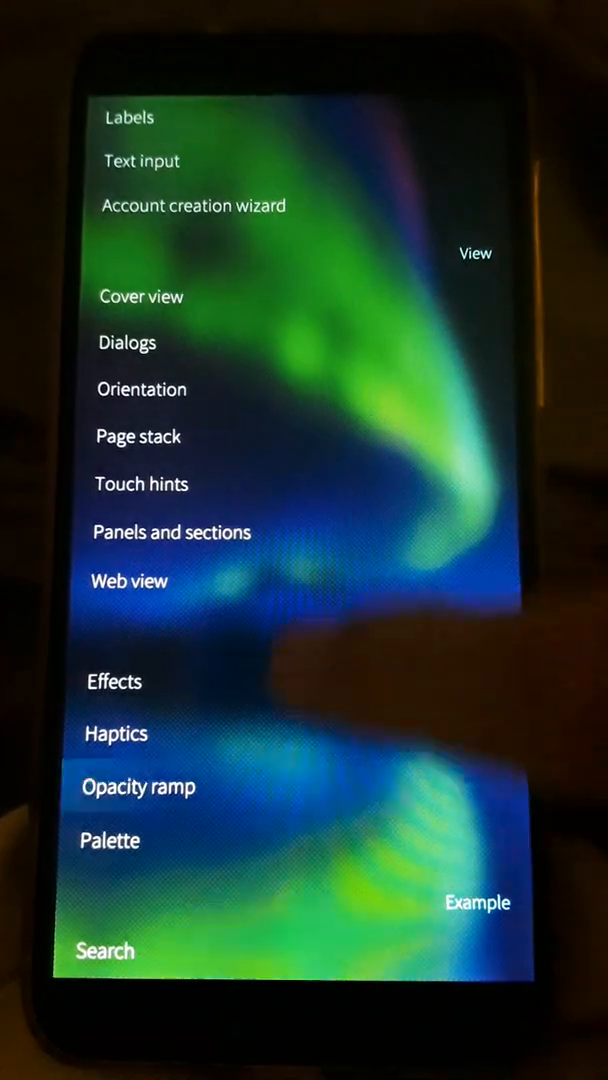
pyautogui.scroll(-3)
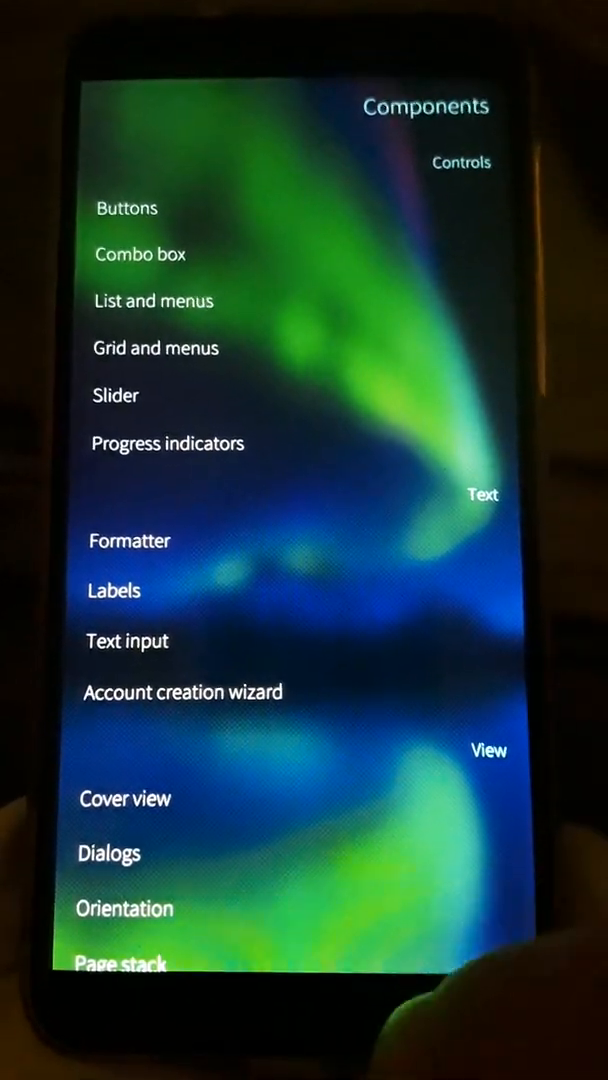
pyautogui.scroll(-3)
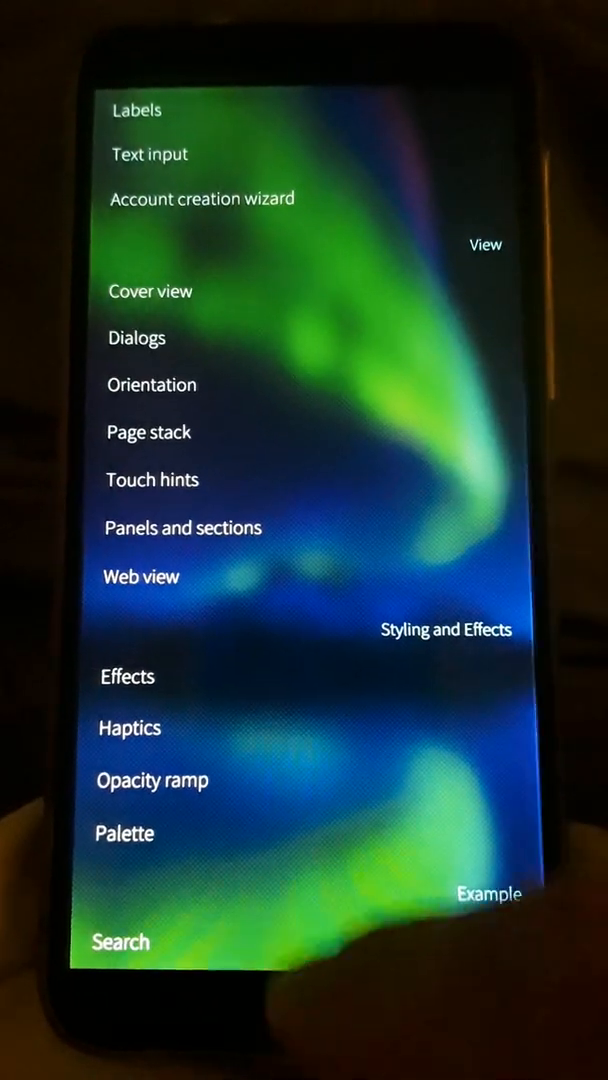